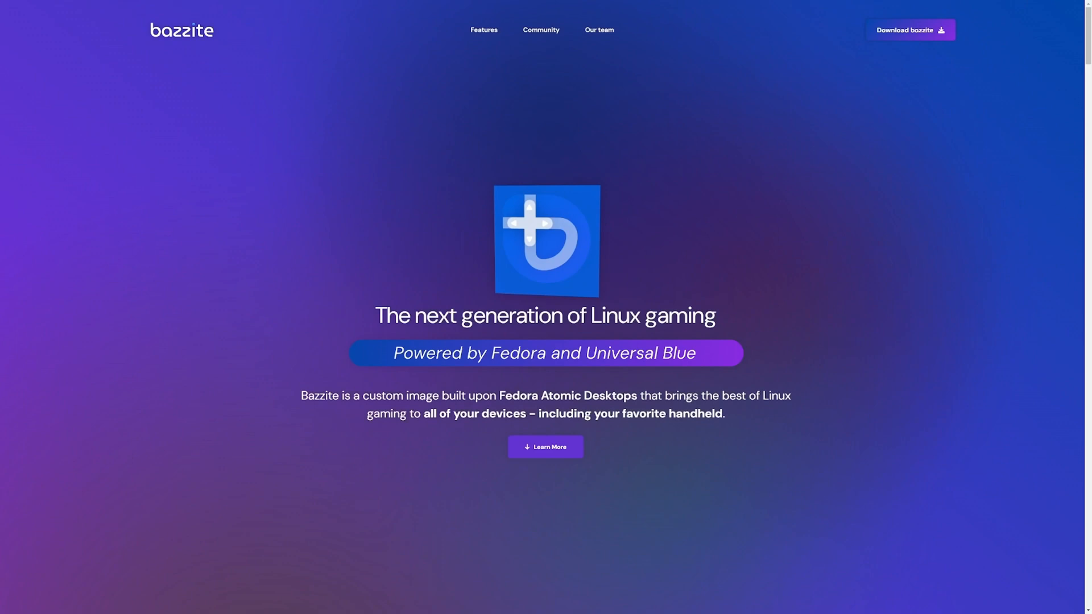
- Jump to the Download bazzite section with its hardware selection form
left_click(910, 29)
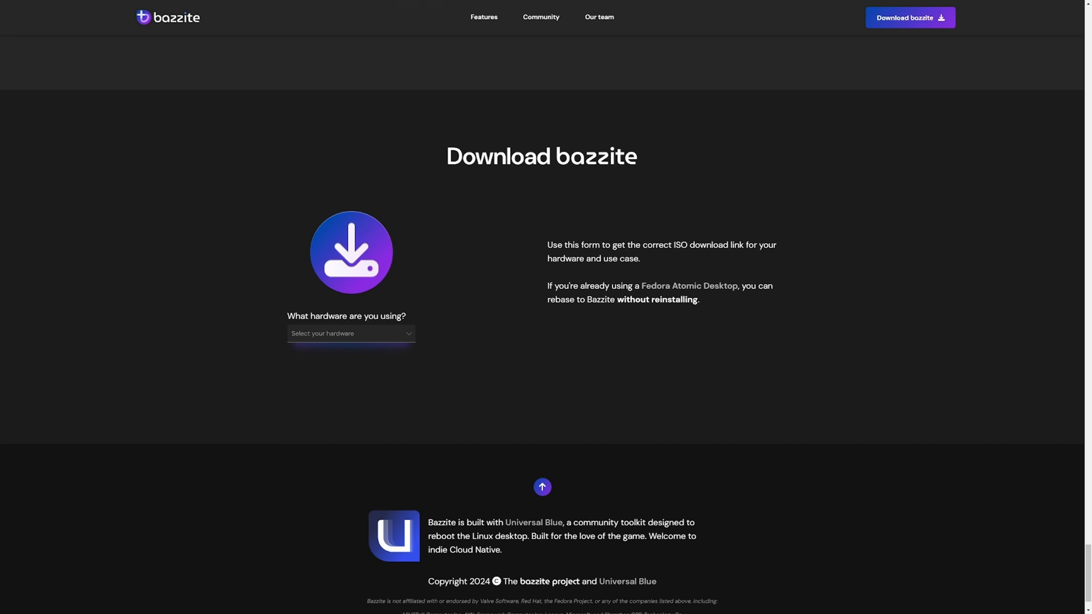
- Choose ASUS ROG Ally & Ally X as the hardware, yielding the bazzite-deck KDE download
left_click(350, 333)
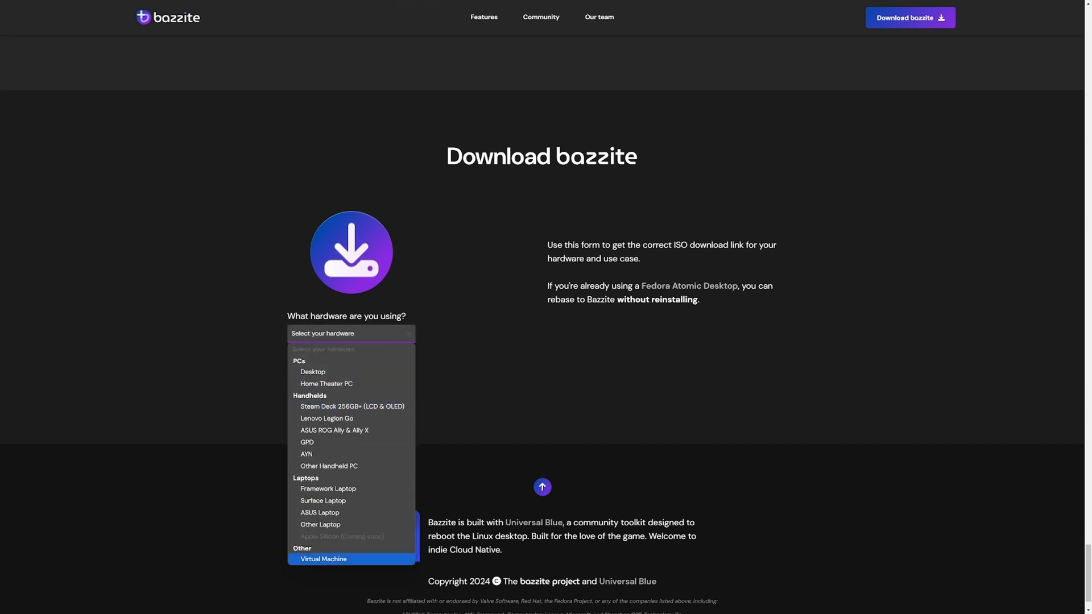
mouse_move(321, 524)
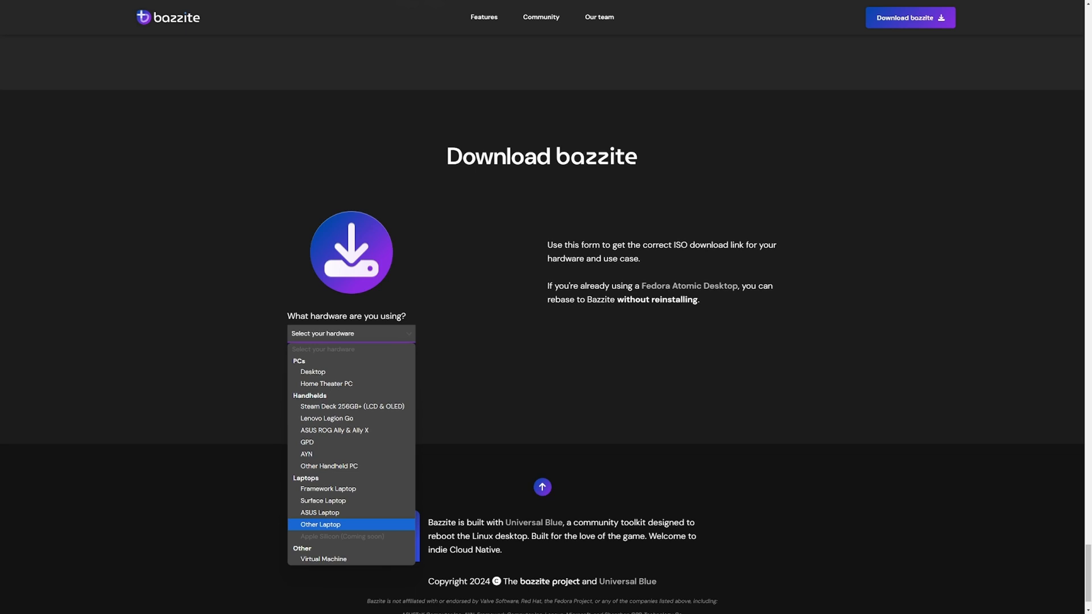
mouse_move(327, 384)
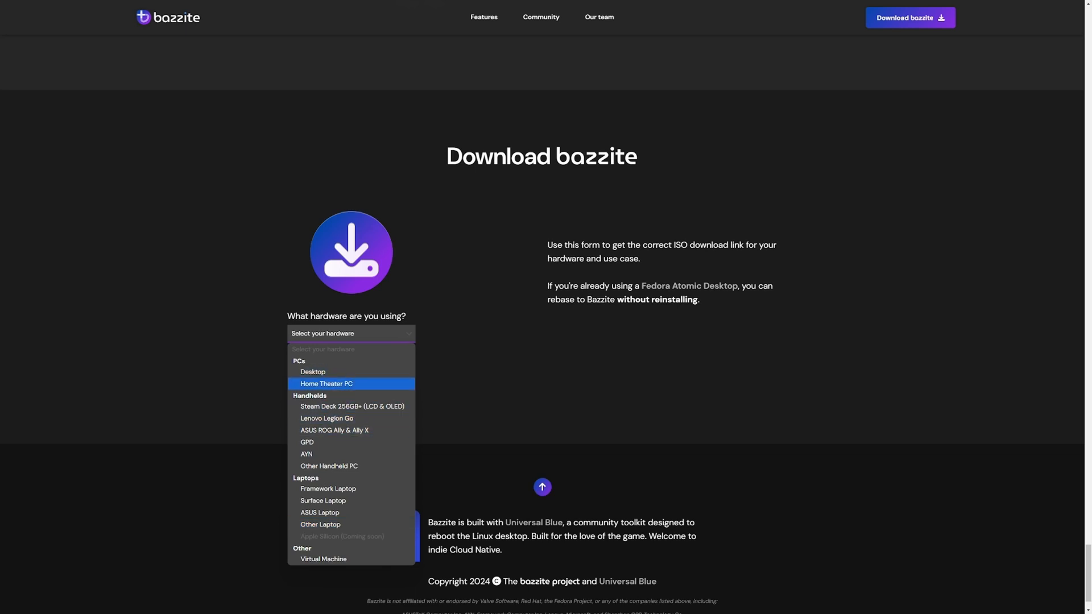
mouse_move(352, 430)
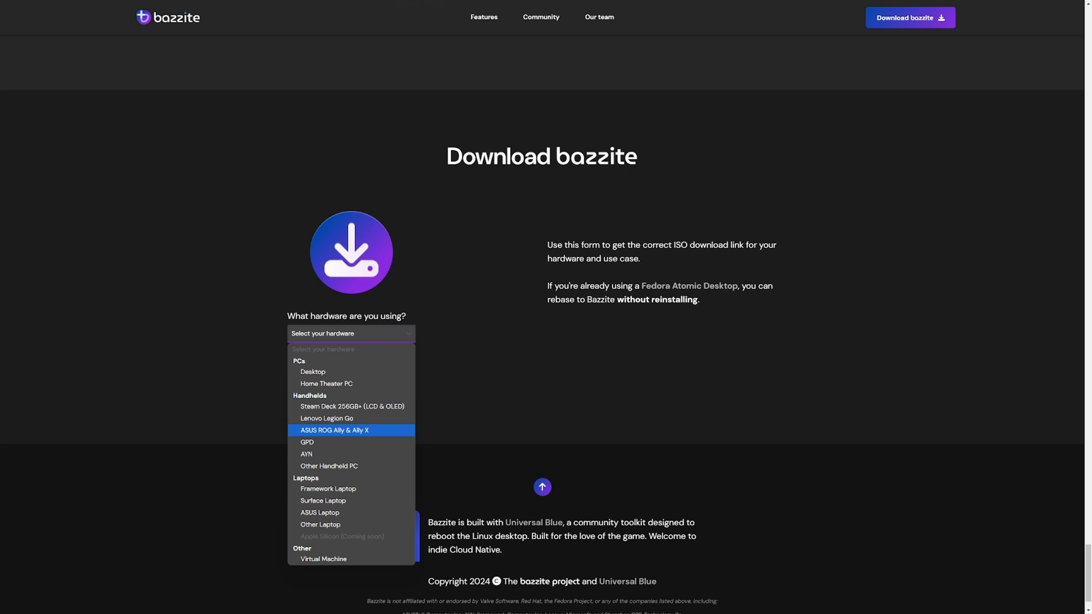
left_click(335, 430)
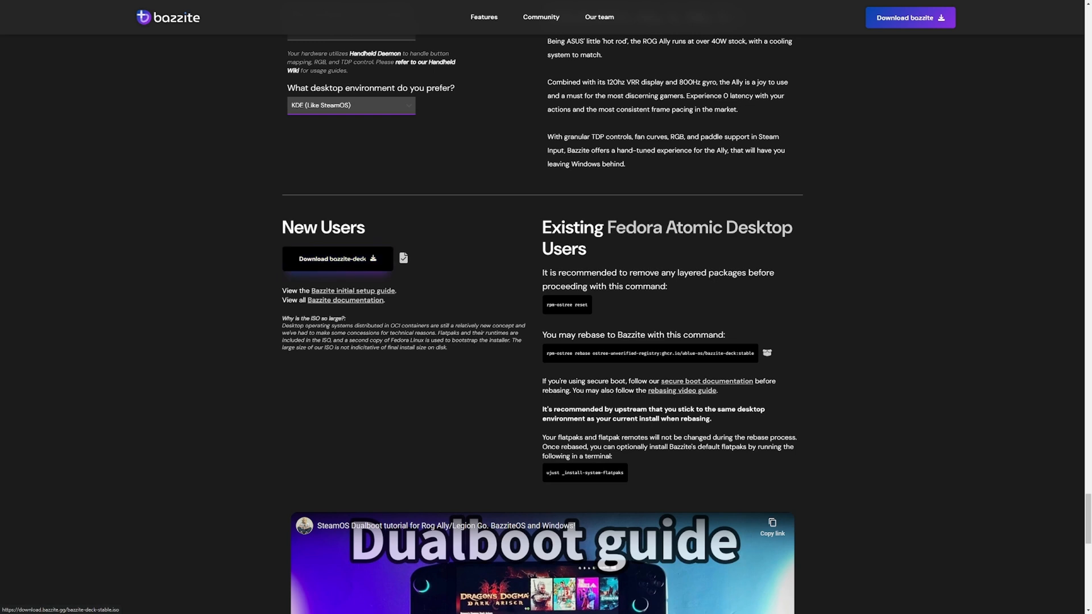
- Start the bazzite-deck ISO download and move on to the Bazzite Documentation install guide
left_click(336, 258)
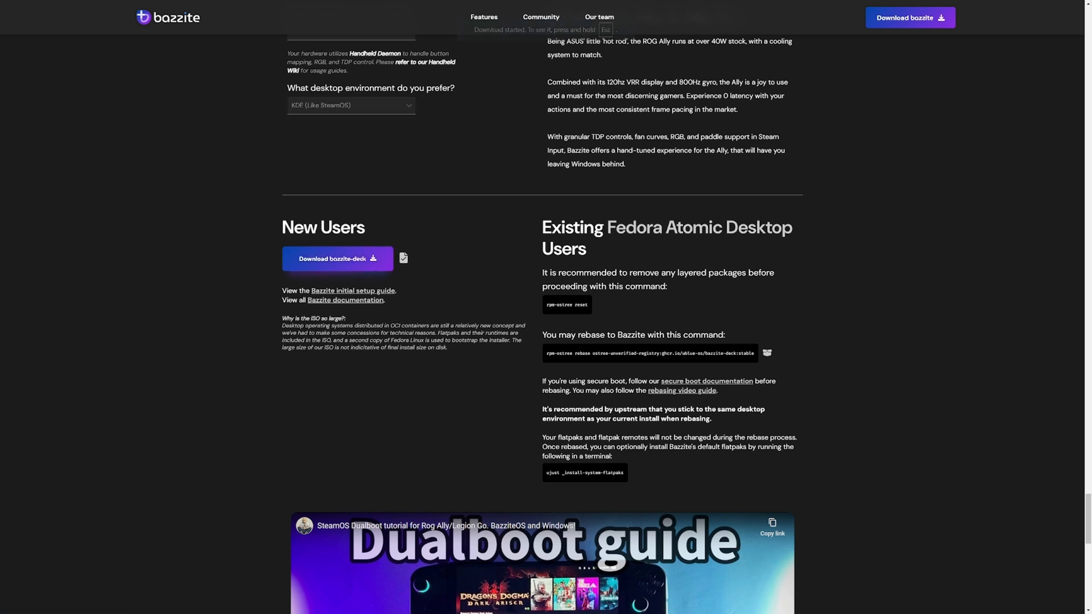
left_click(338, 259)
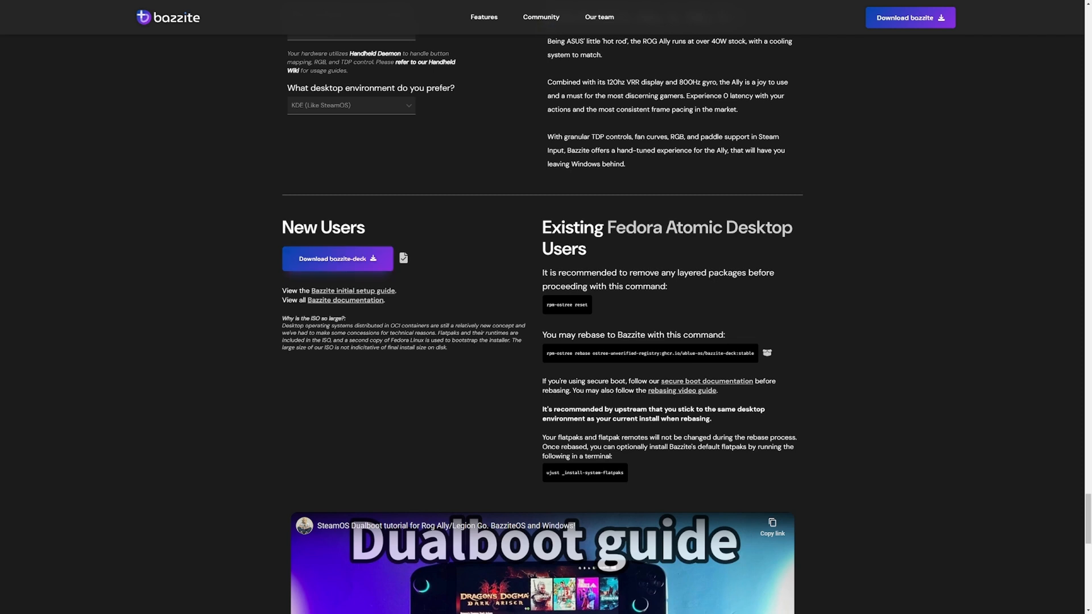
scroll("down", 3)
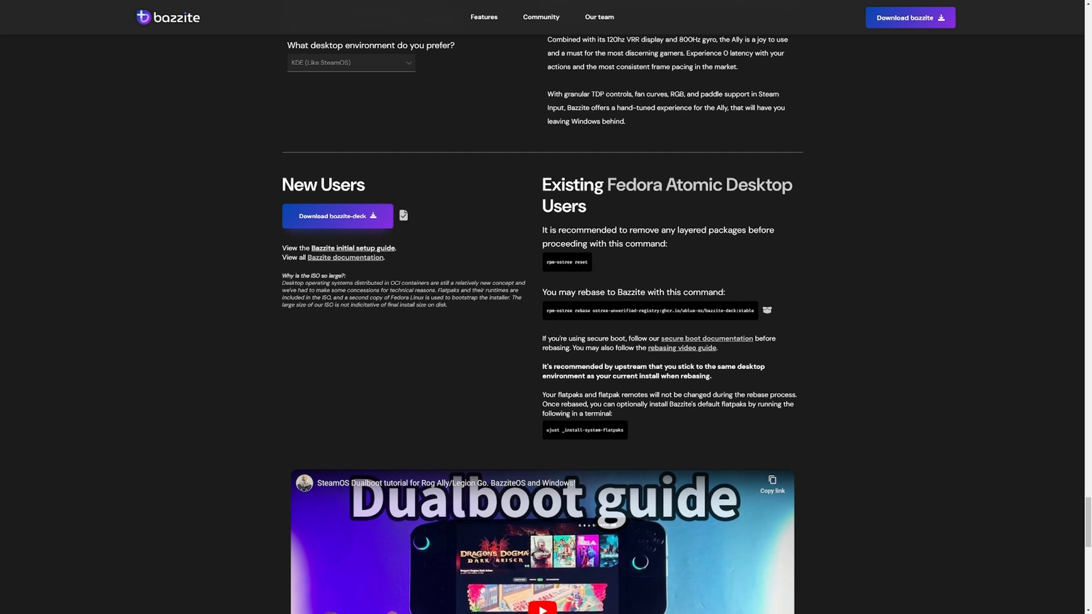
mouse_move(353, 248)
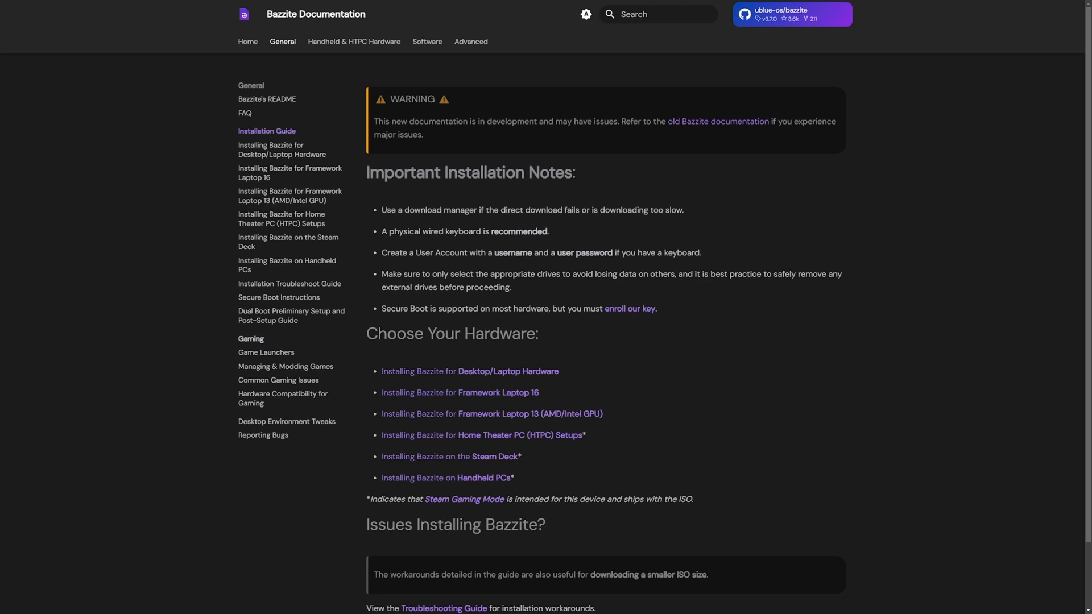
- Reach the Installing Bazzite on Handheld PCs guide listing installer requirements including Rufus
scroll("down", 3)
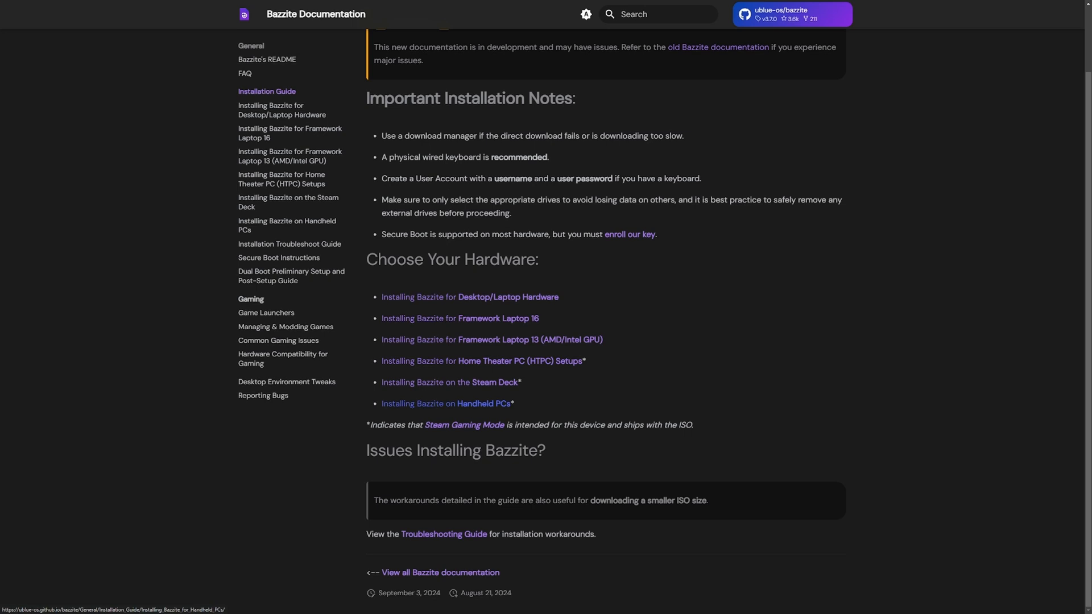
left_click(287, 225)
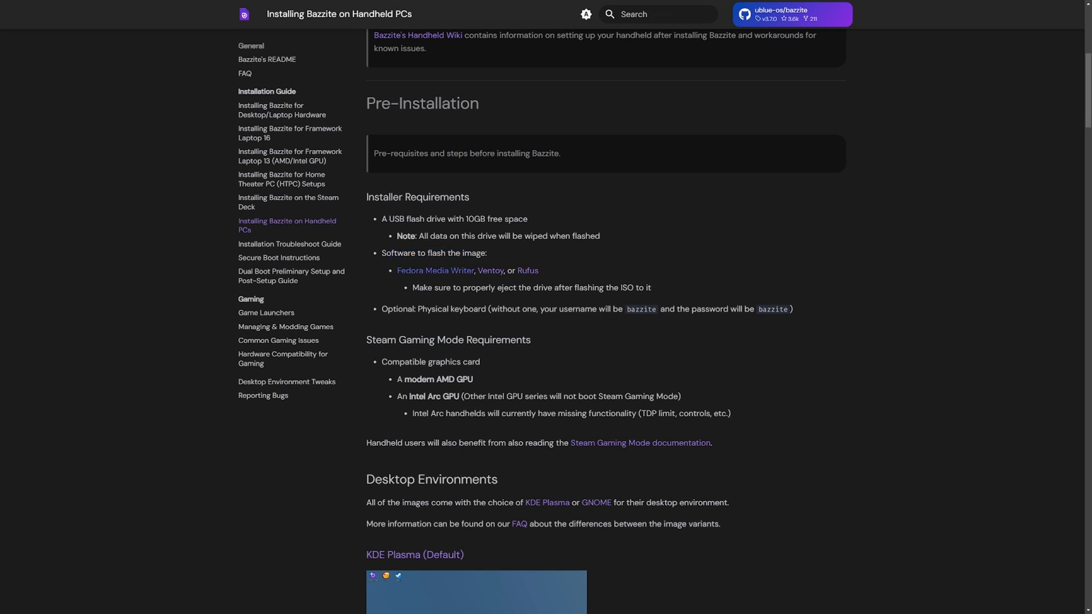
mouse_move(526, 271)
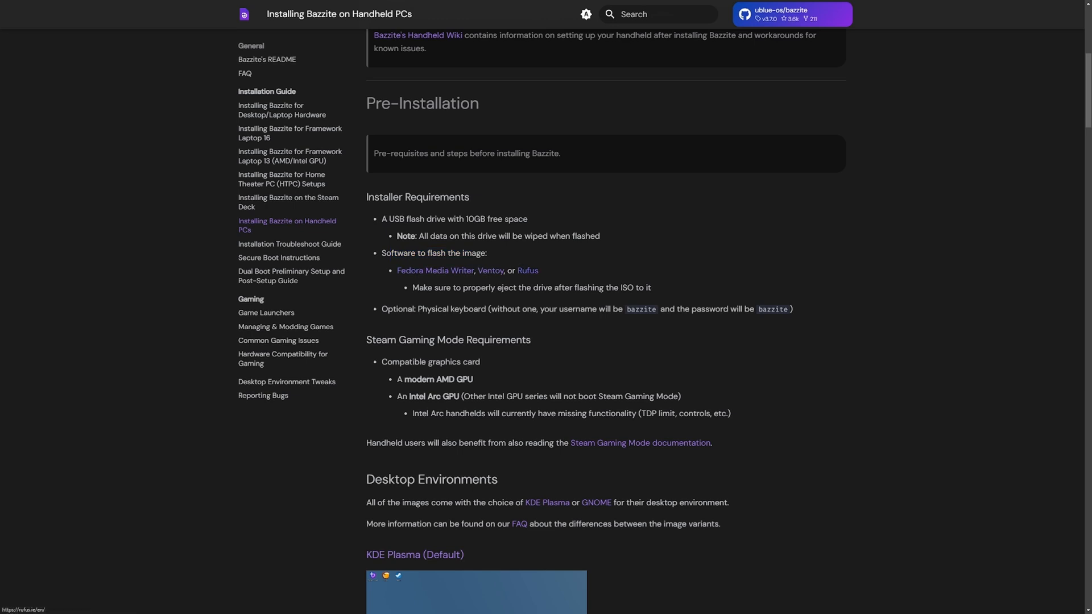
left_click_drag(423, 288, 651, 288)
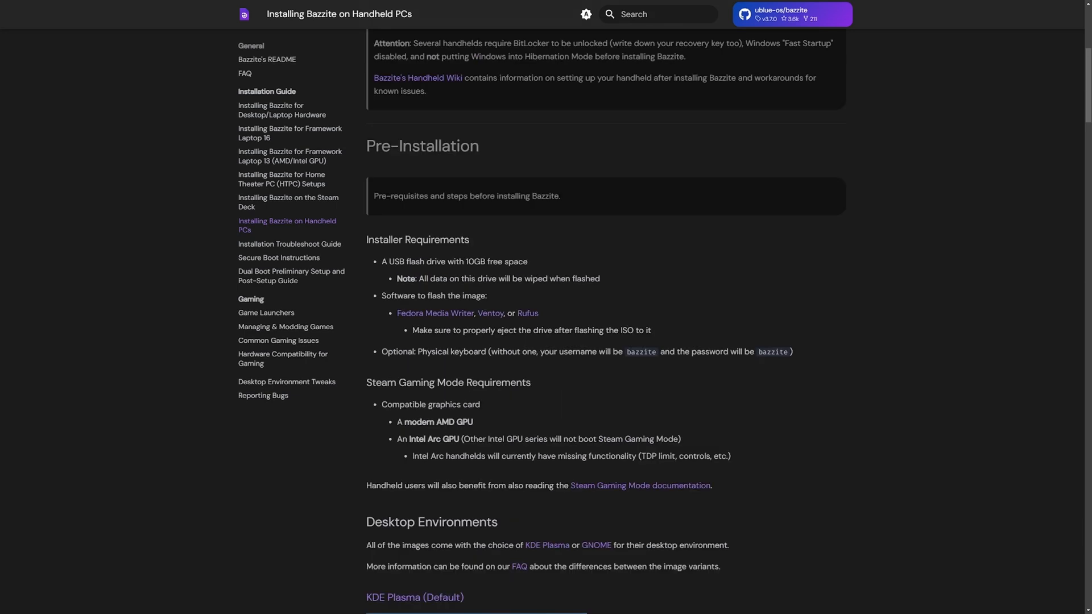
mouse_move(490, 313)
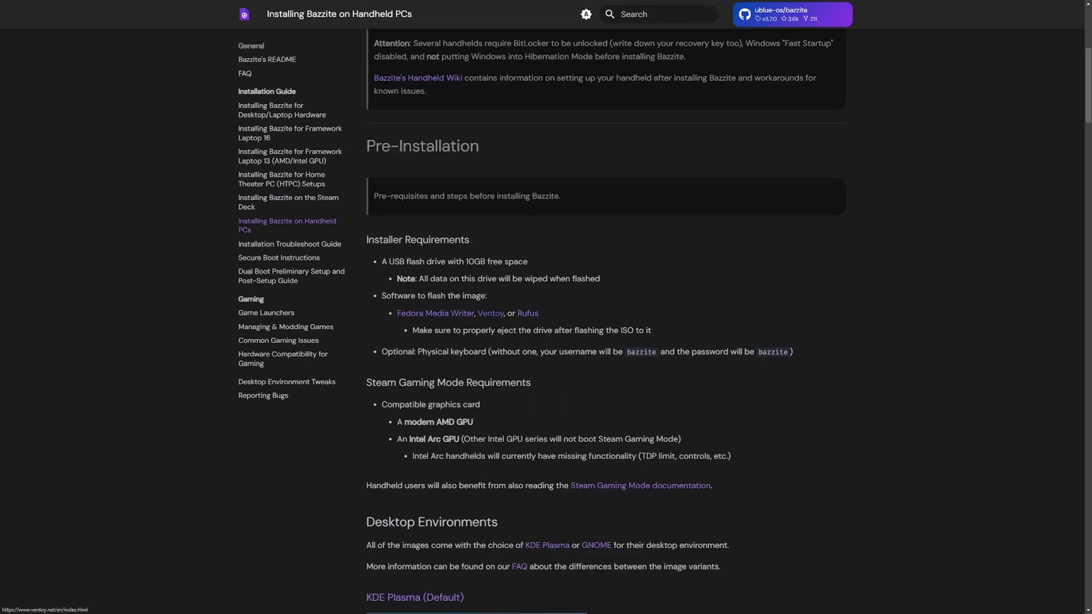
- Get Rufus from rufus.ie and launch it with the 32 GB USB drive detected
left_click(527, 313)
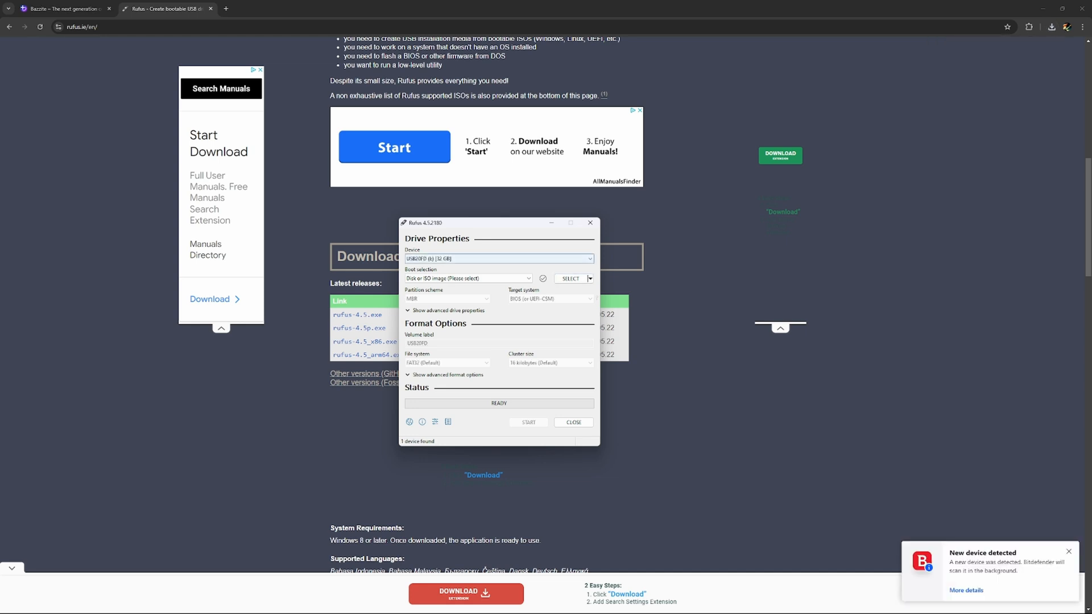
- Write bazzite-deck-stable.iso to the 32 GB USB drive in ISO Image mode, accepting data erasure
left_click(569, 278)
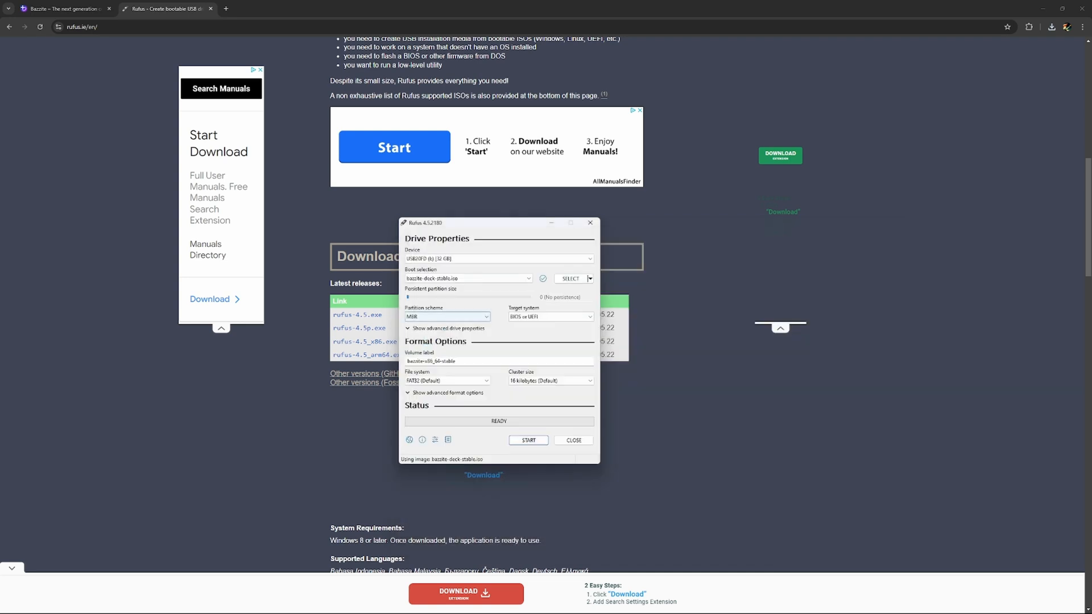
left_click(527, 440)
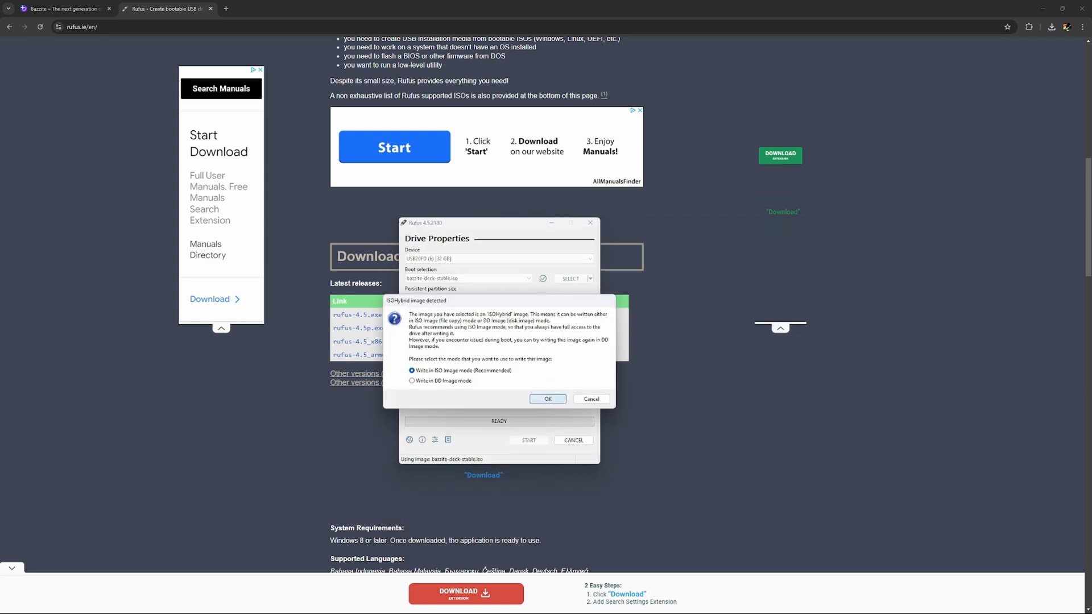
left_click(548, 399)
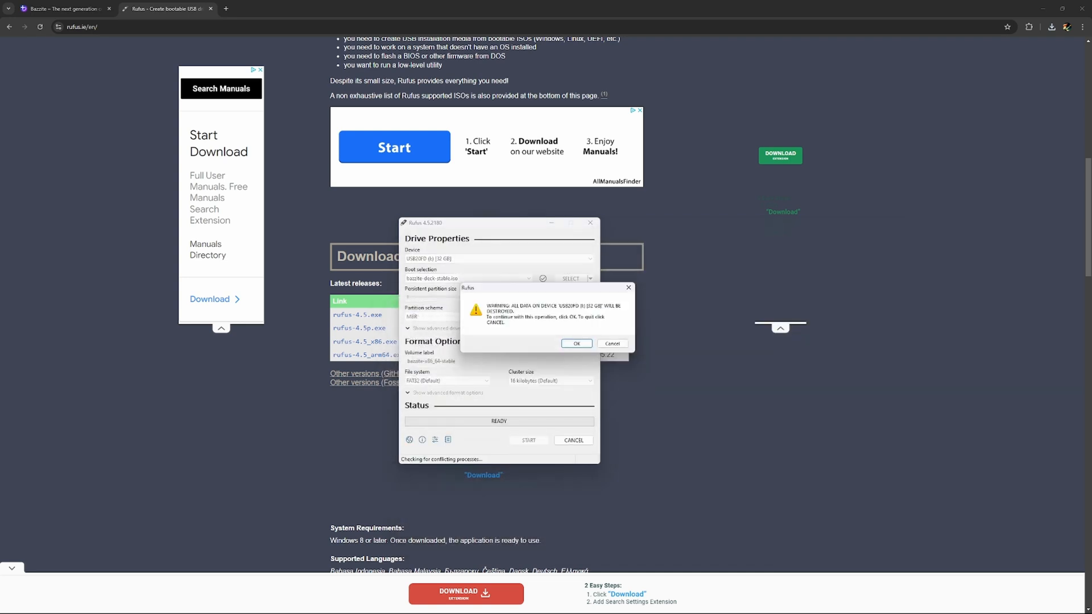
left_click(576, 343)
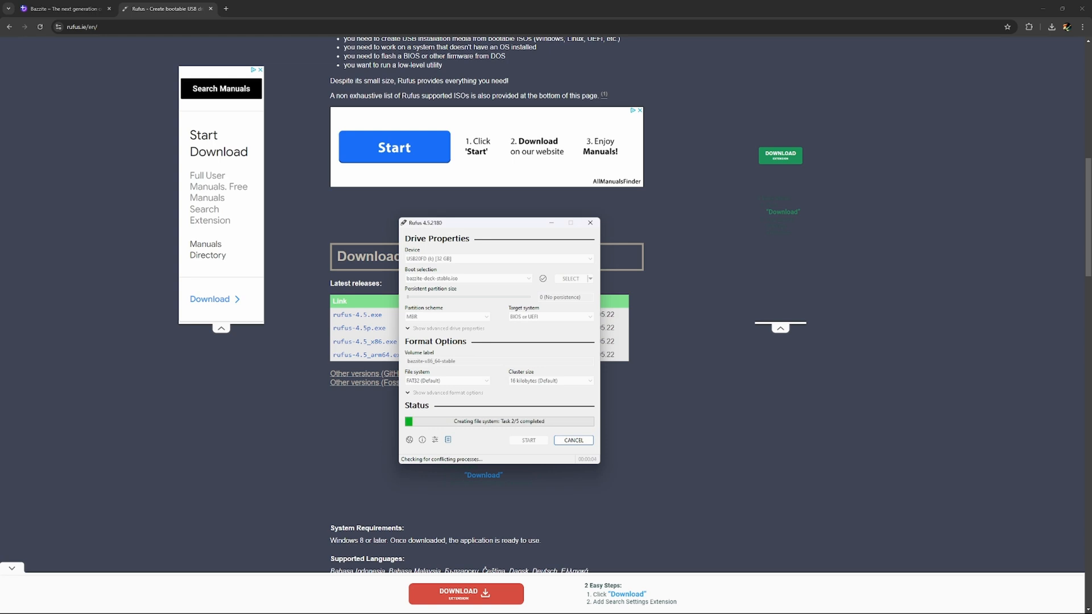